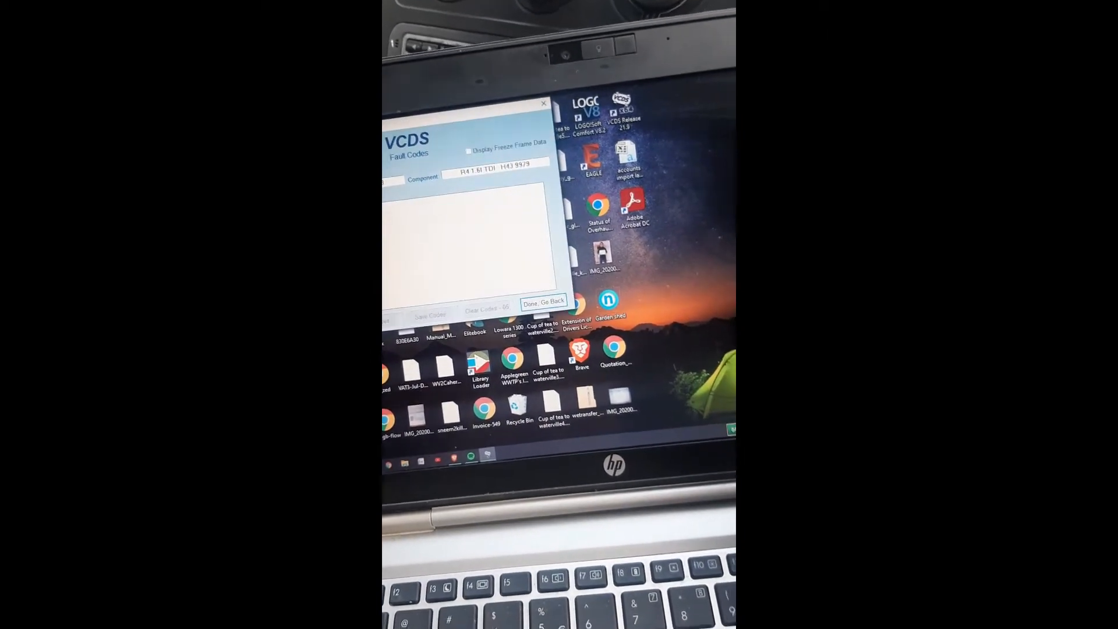
Step: Leave the empty fault code list and return to the engine controller's Open Controller screen
click(543, 302)
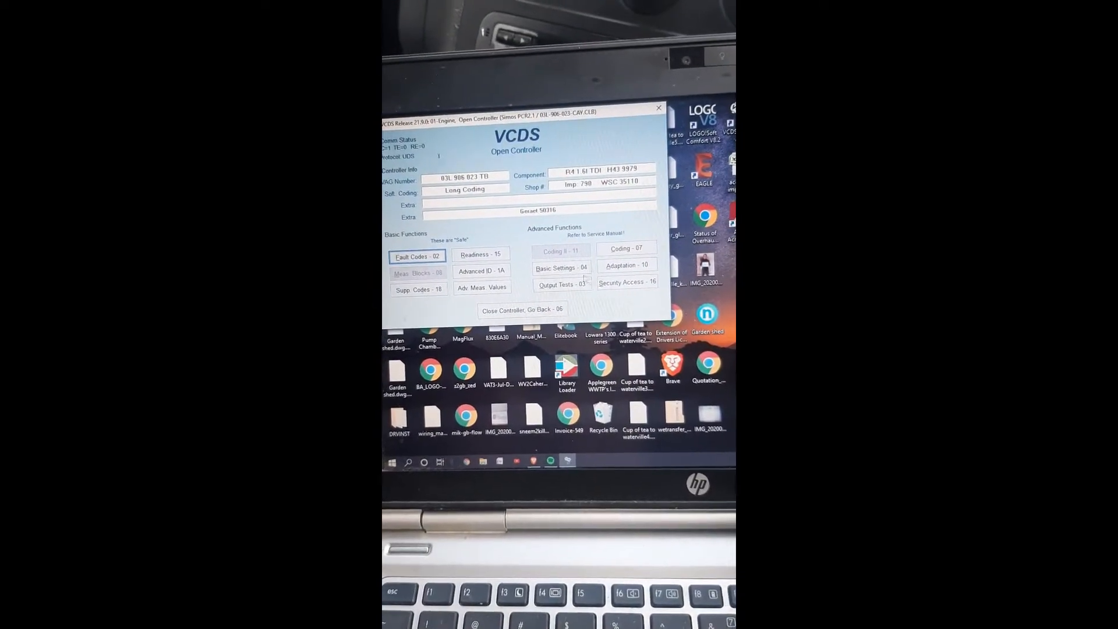
click(561, 268)
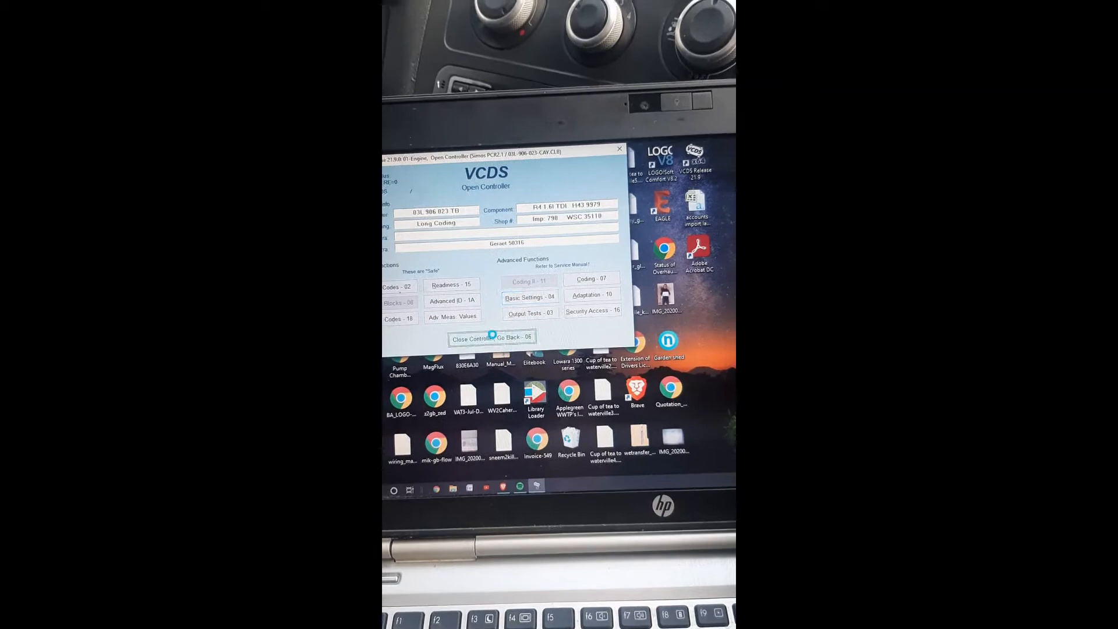
Step: Close the engine controller session (Close Controller, Go Back - 06) and exit VCDS
click(492, 337)
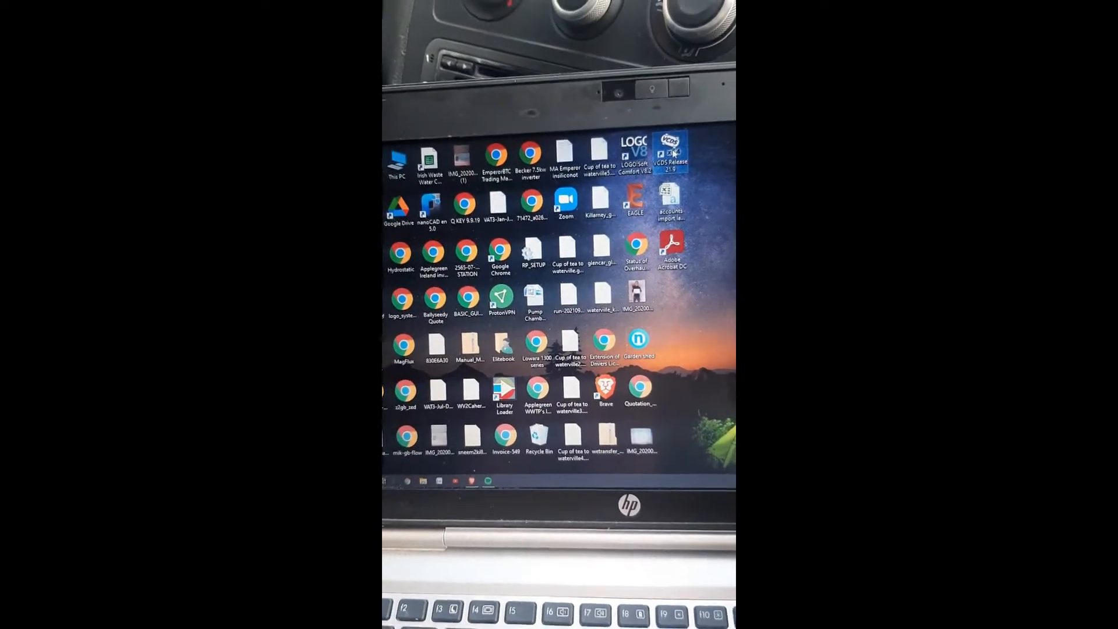
Step: Launch VCDS Release 21.9 from its desktop icon
double_click(670, 152)
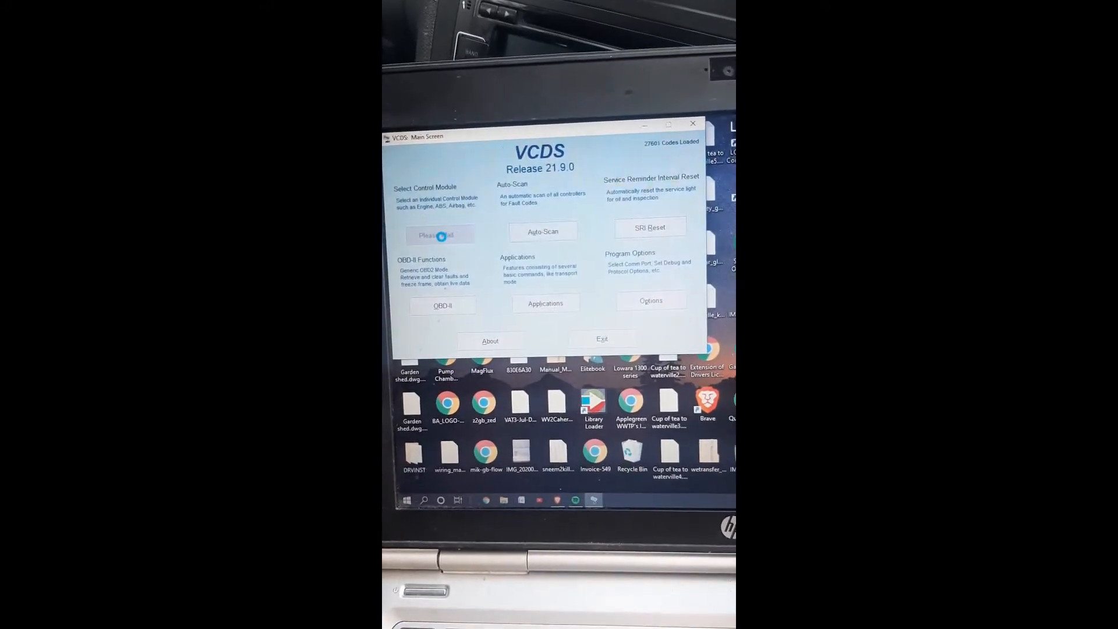
Step: Open the 01-Engine controller and bring up its Security Access - 16 dialog
click(440, 235)
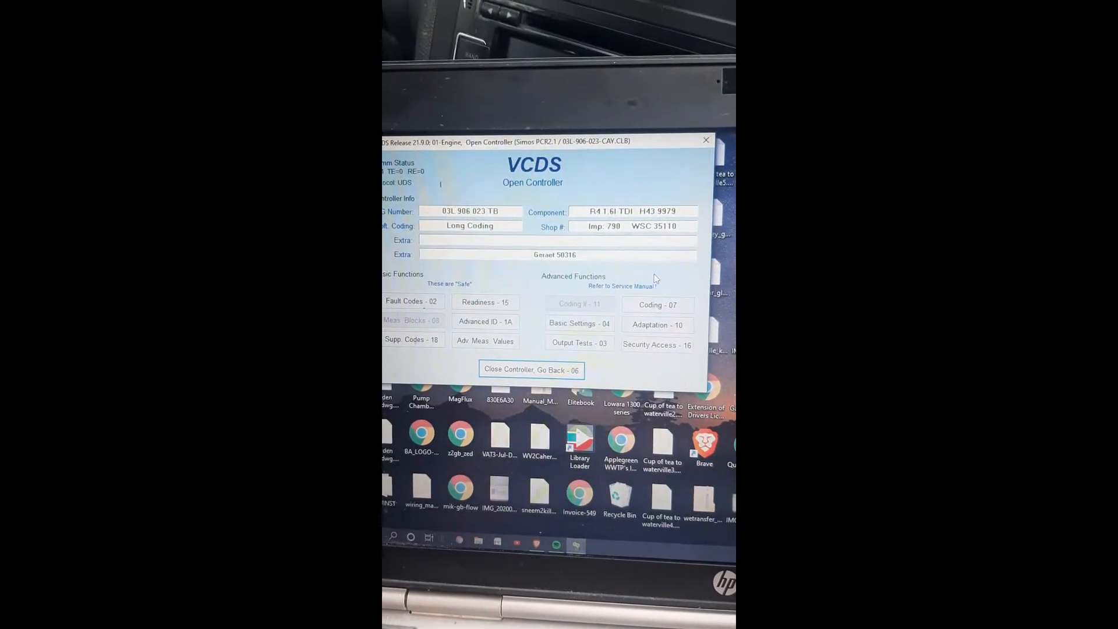
click(657, 344)
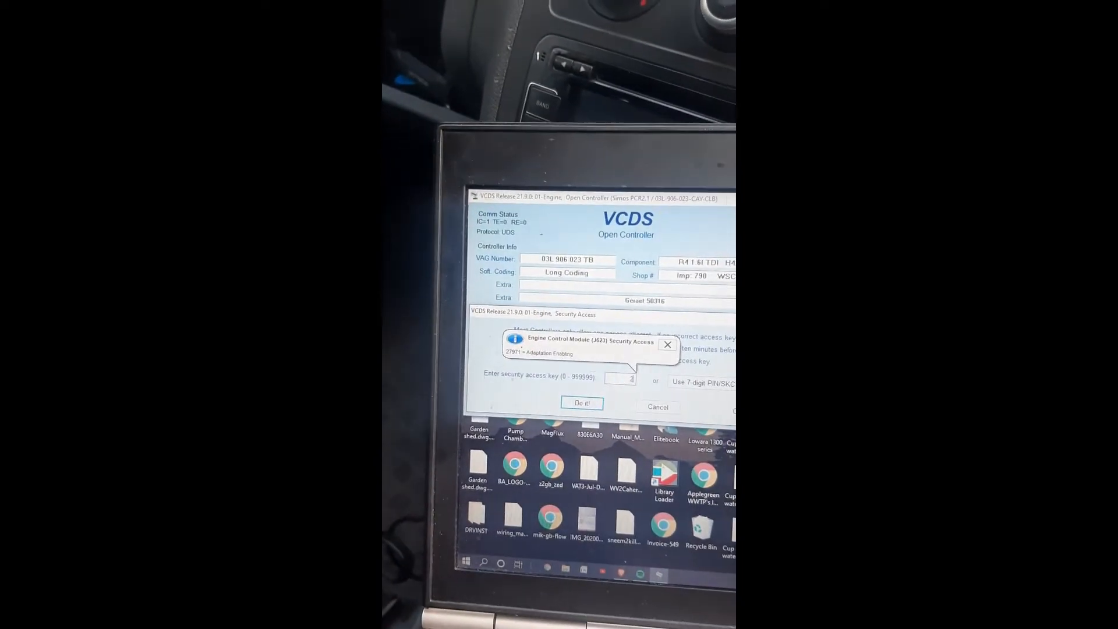
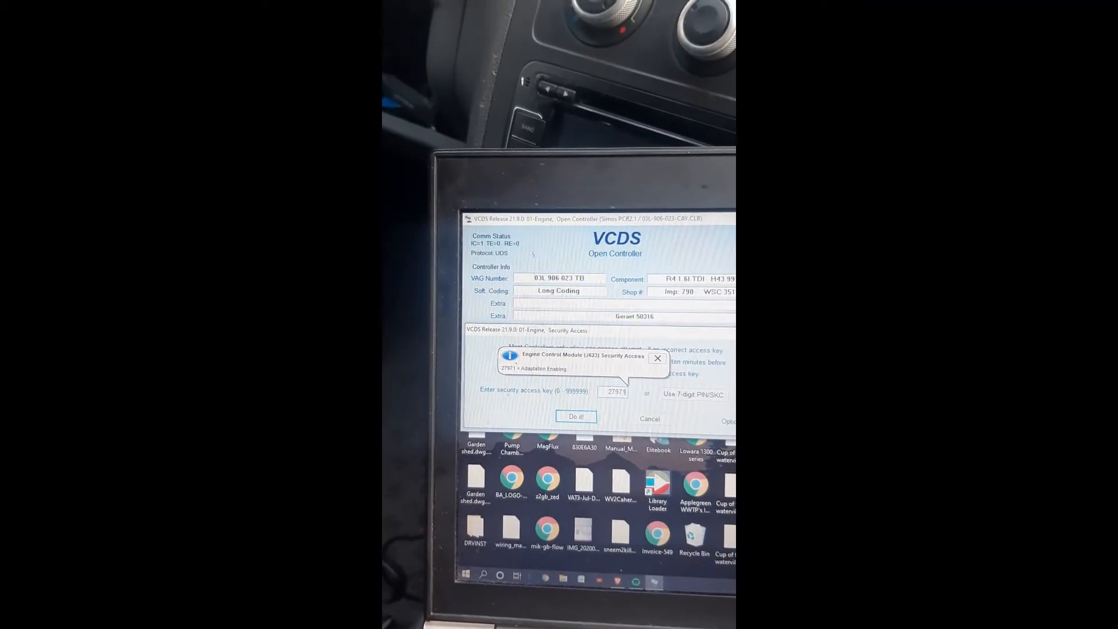
click(575, 416)
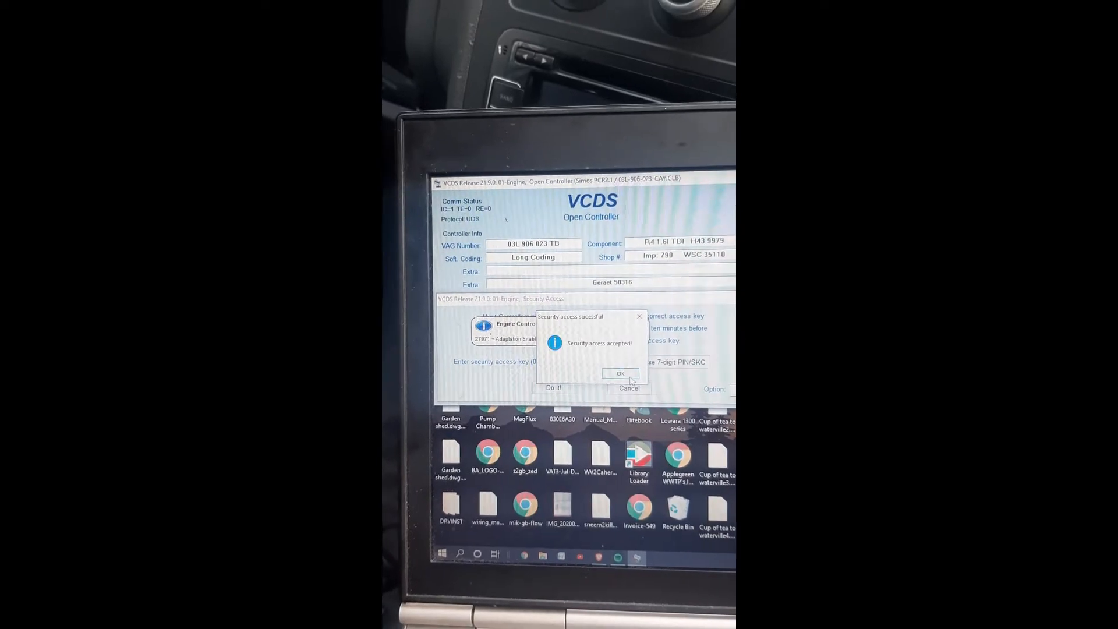
click(619, 372)
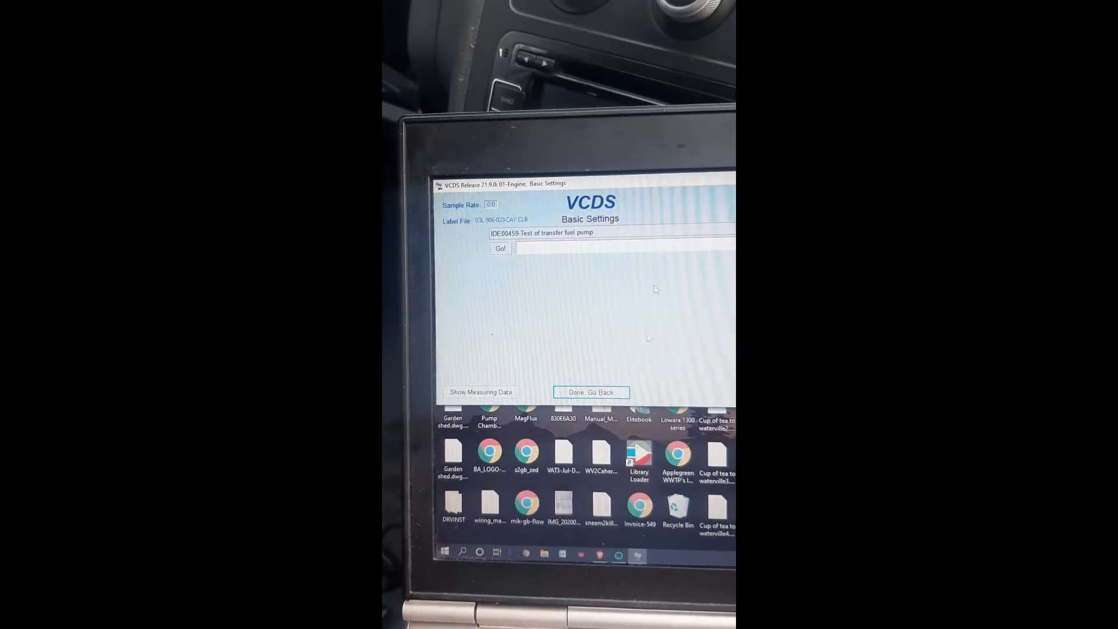
Step: Run IDE06141 injector minimum deviation quantity adaptation to completion, then start a Fault Codes - 02 scan
click(542, 232)
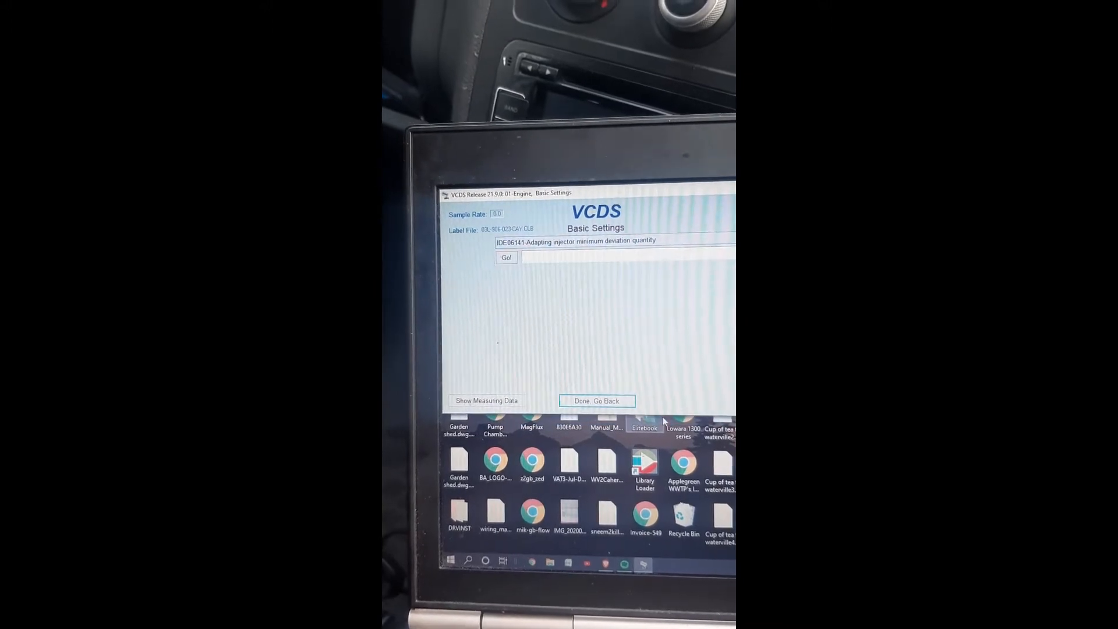
click(506, 258)
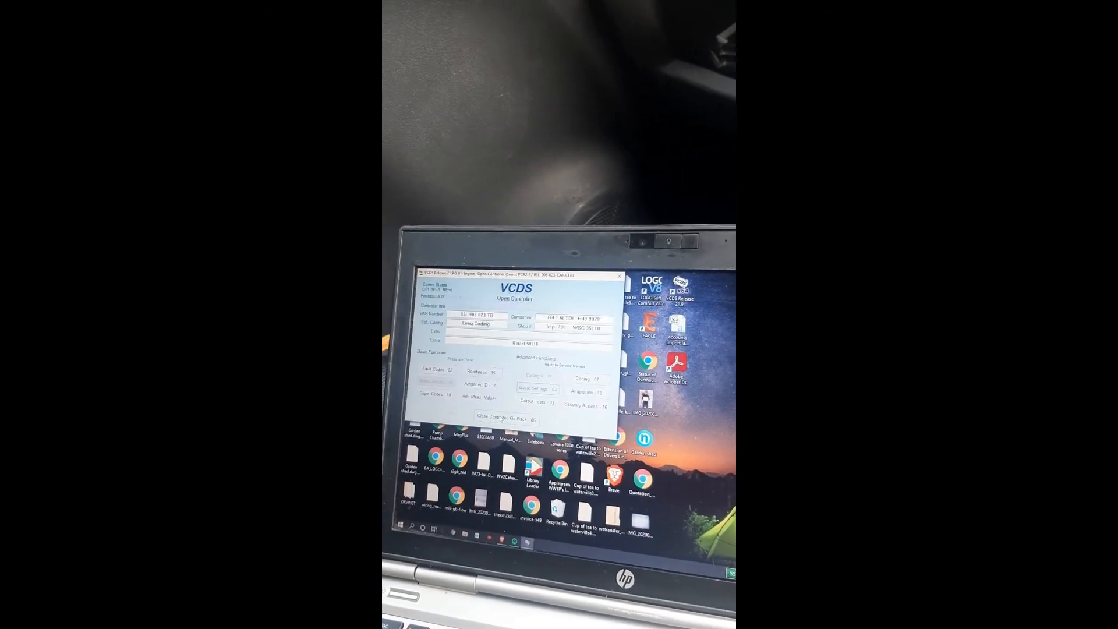
click(429, 370)
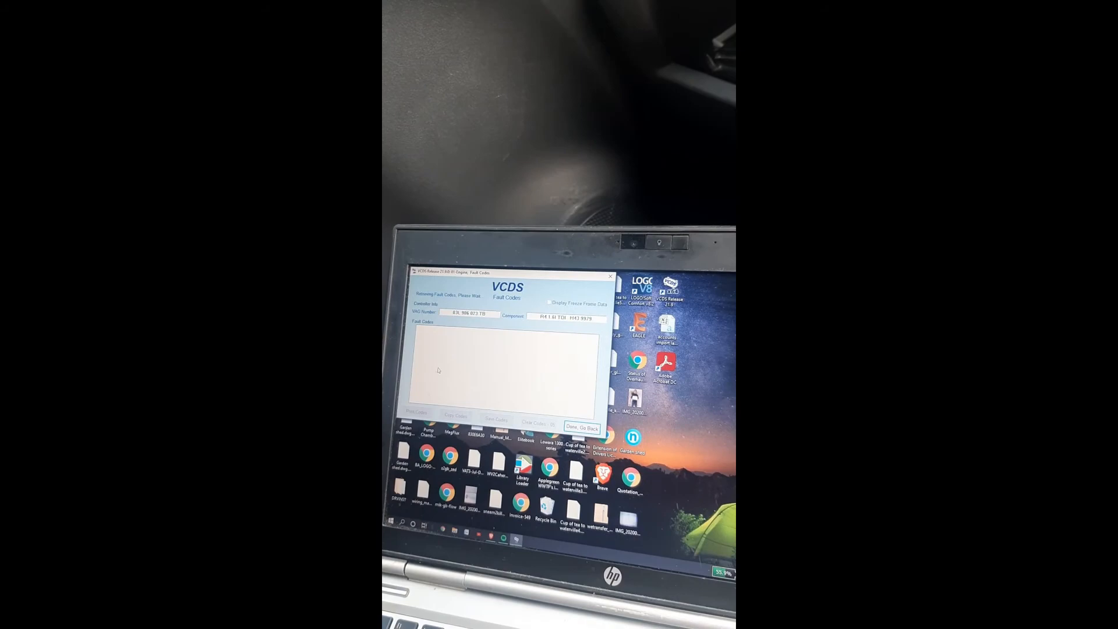